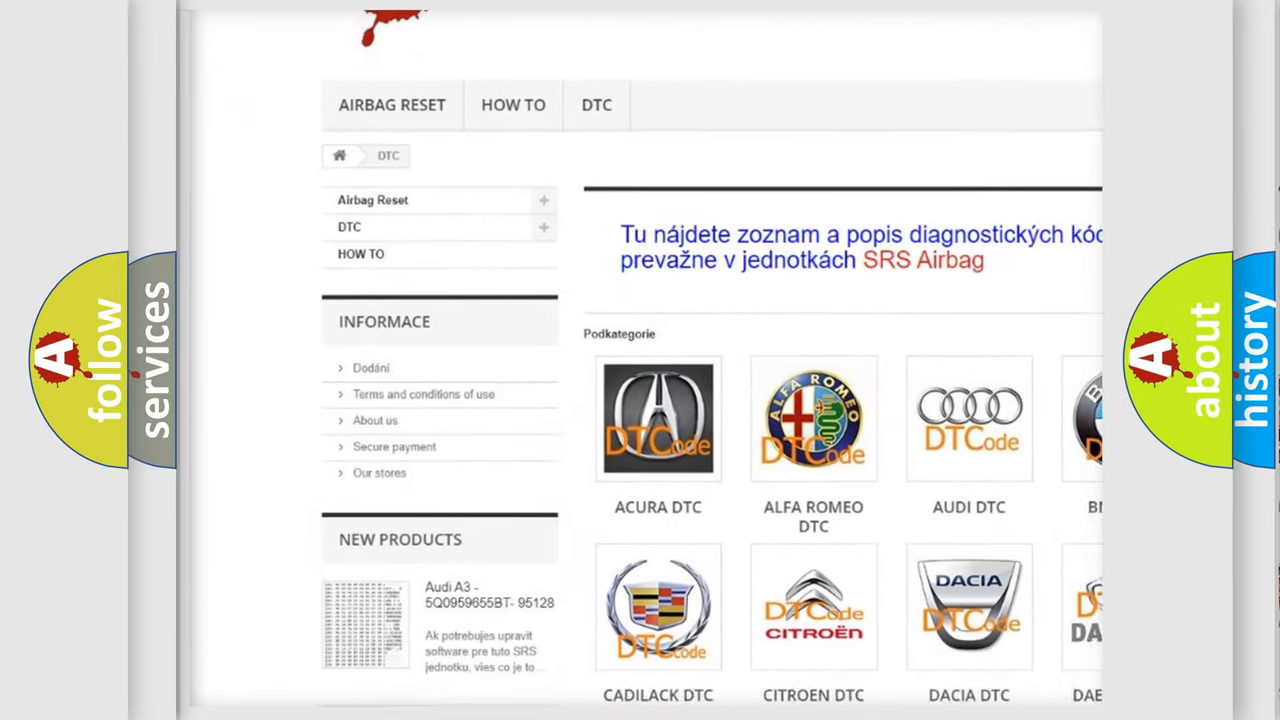
scroll("down", 3)
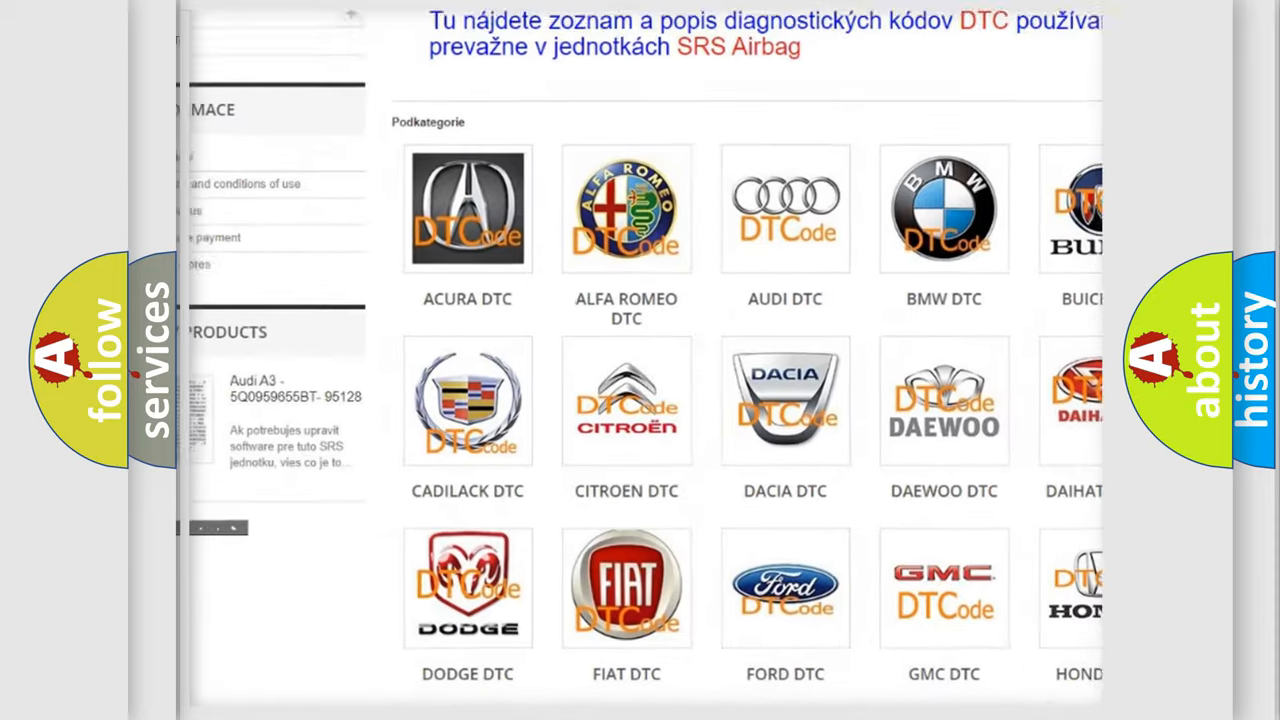
scroll("down", 3)
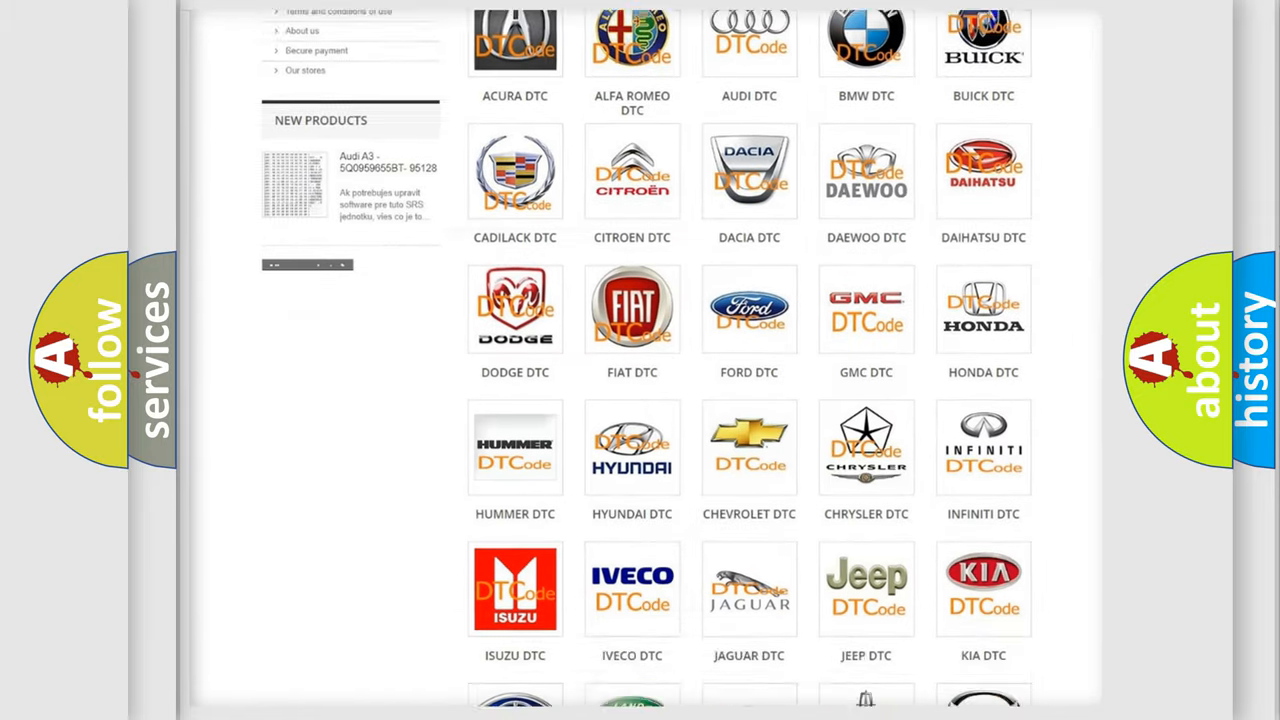
scroll("down", 3)
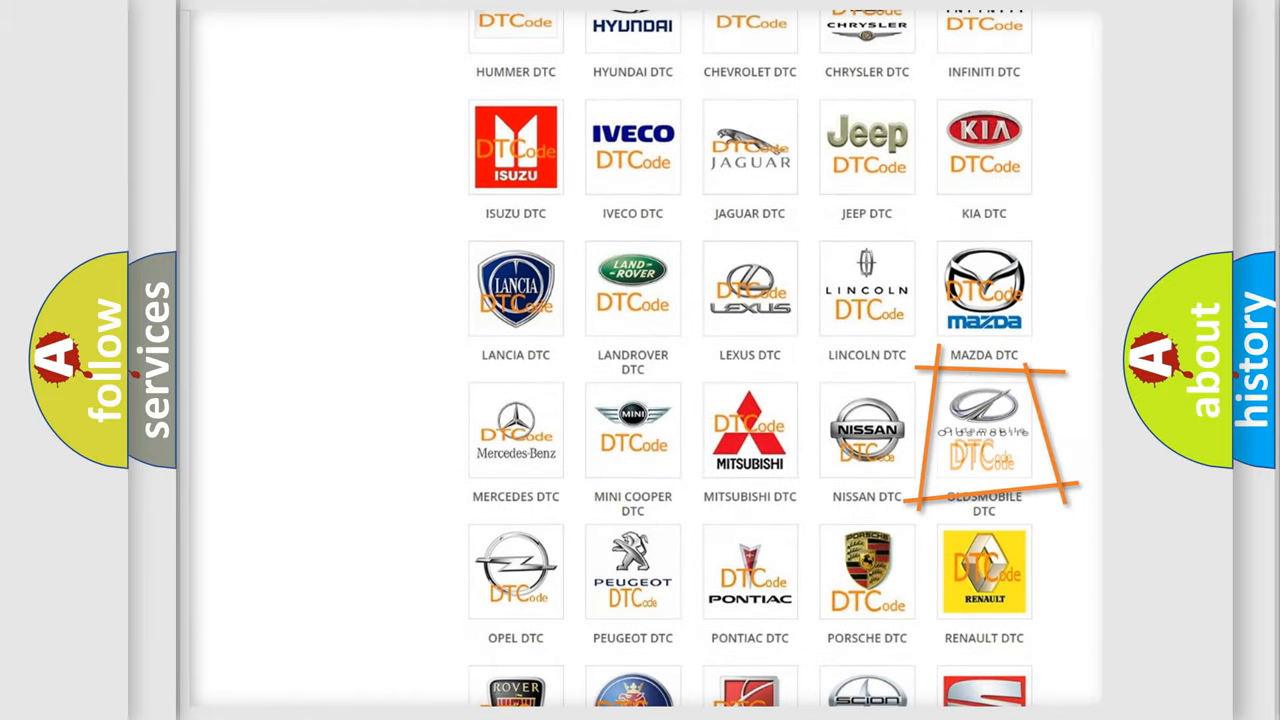